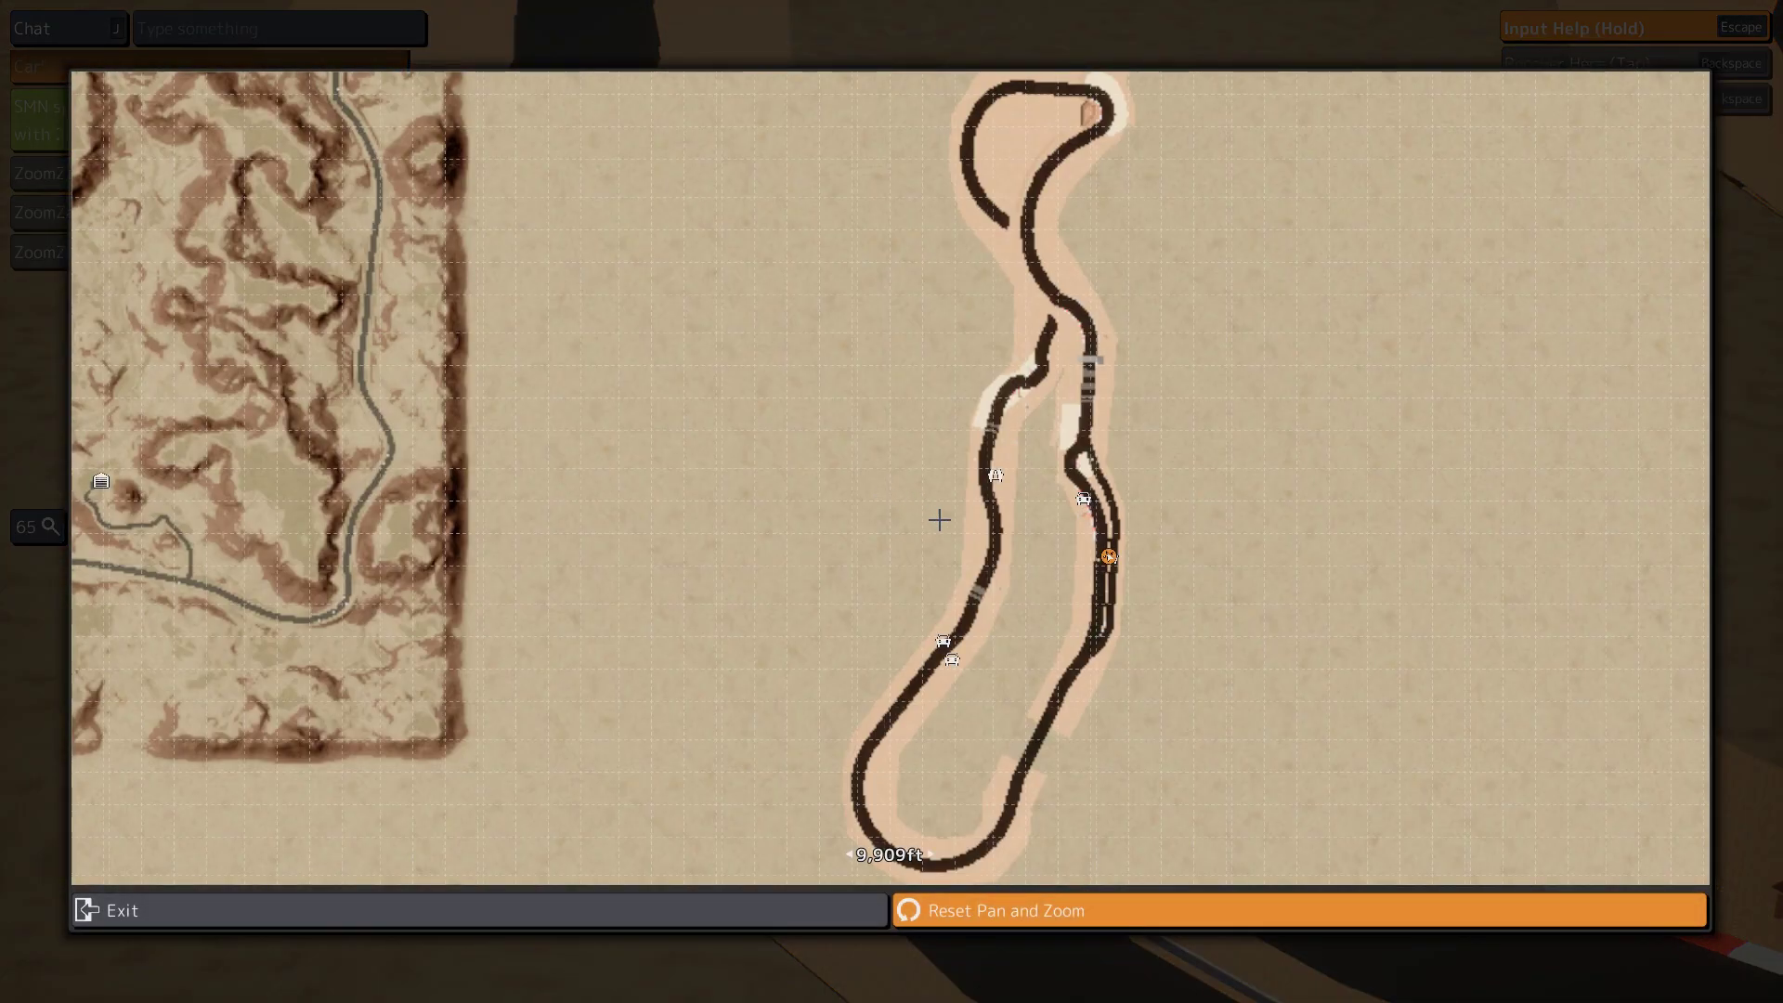
# Exit the overhead map to return to the desert track with the spawned Early 90s Formula 1 Car
pyautogui.click(108, 911)
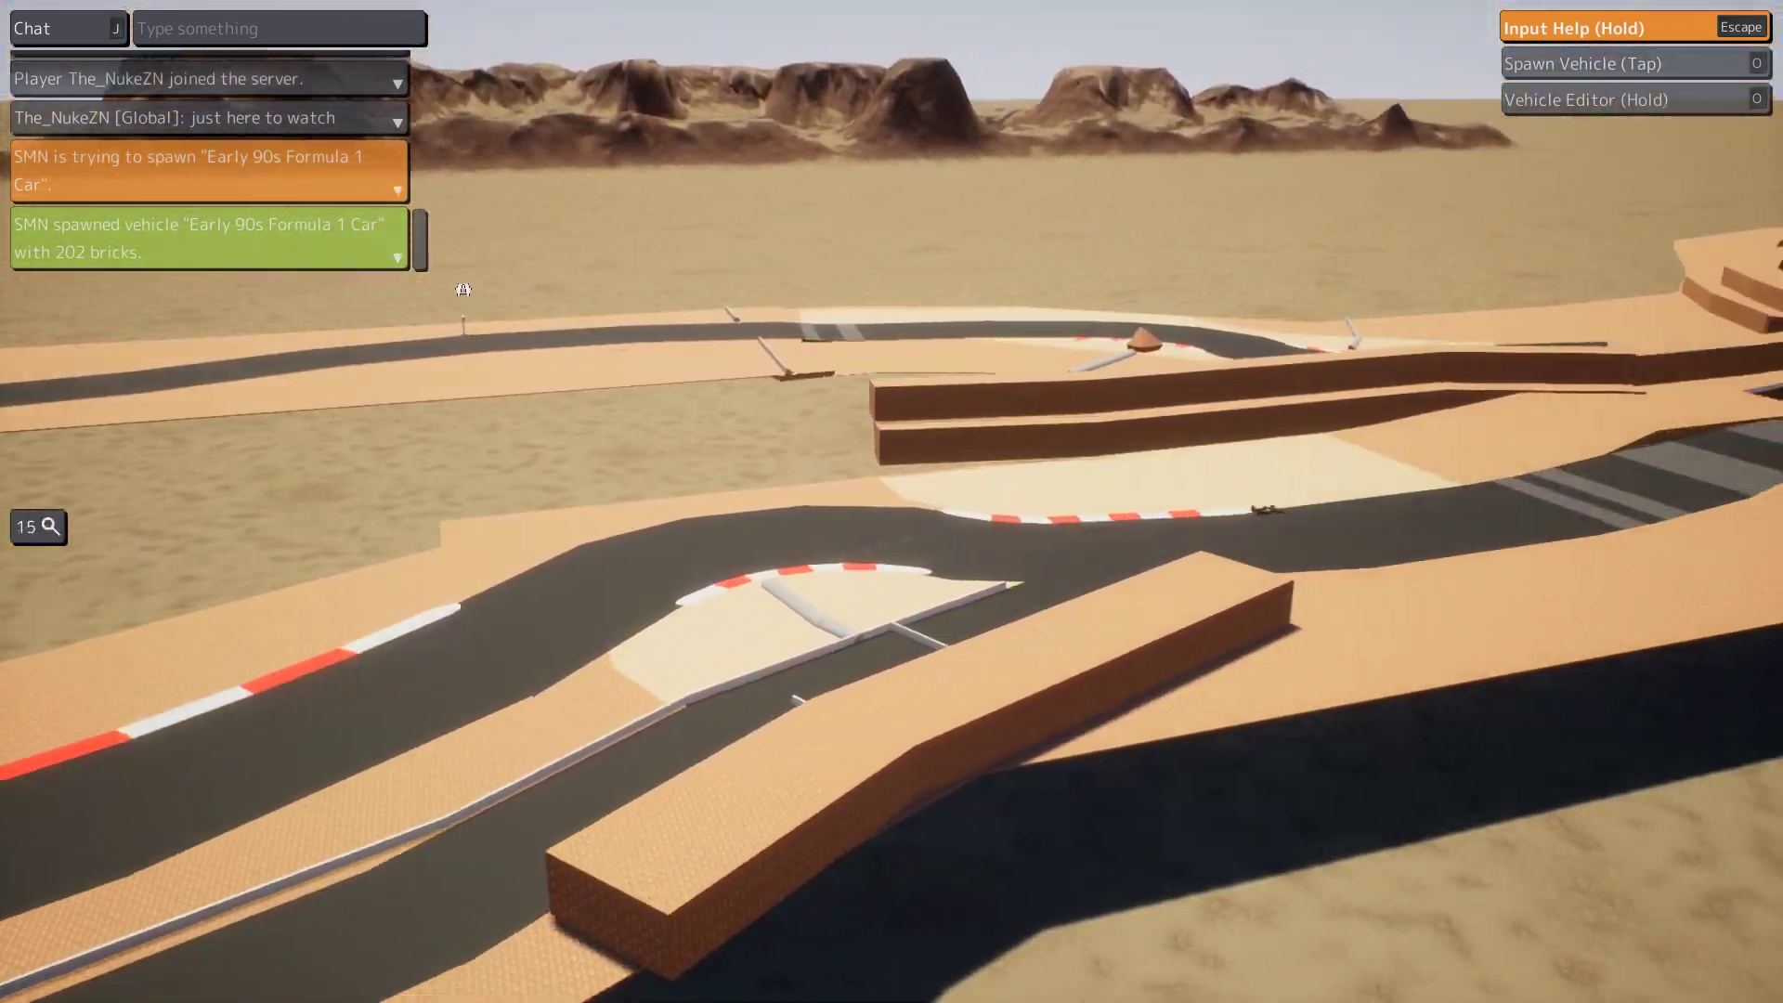
pyautogui.moveTo(892, 501)
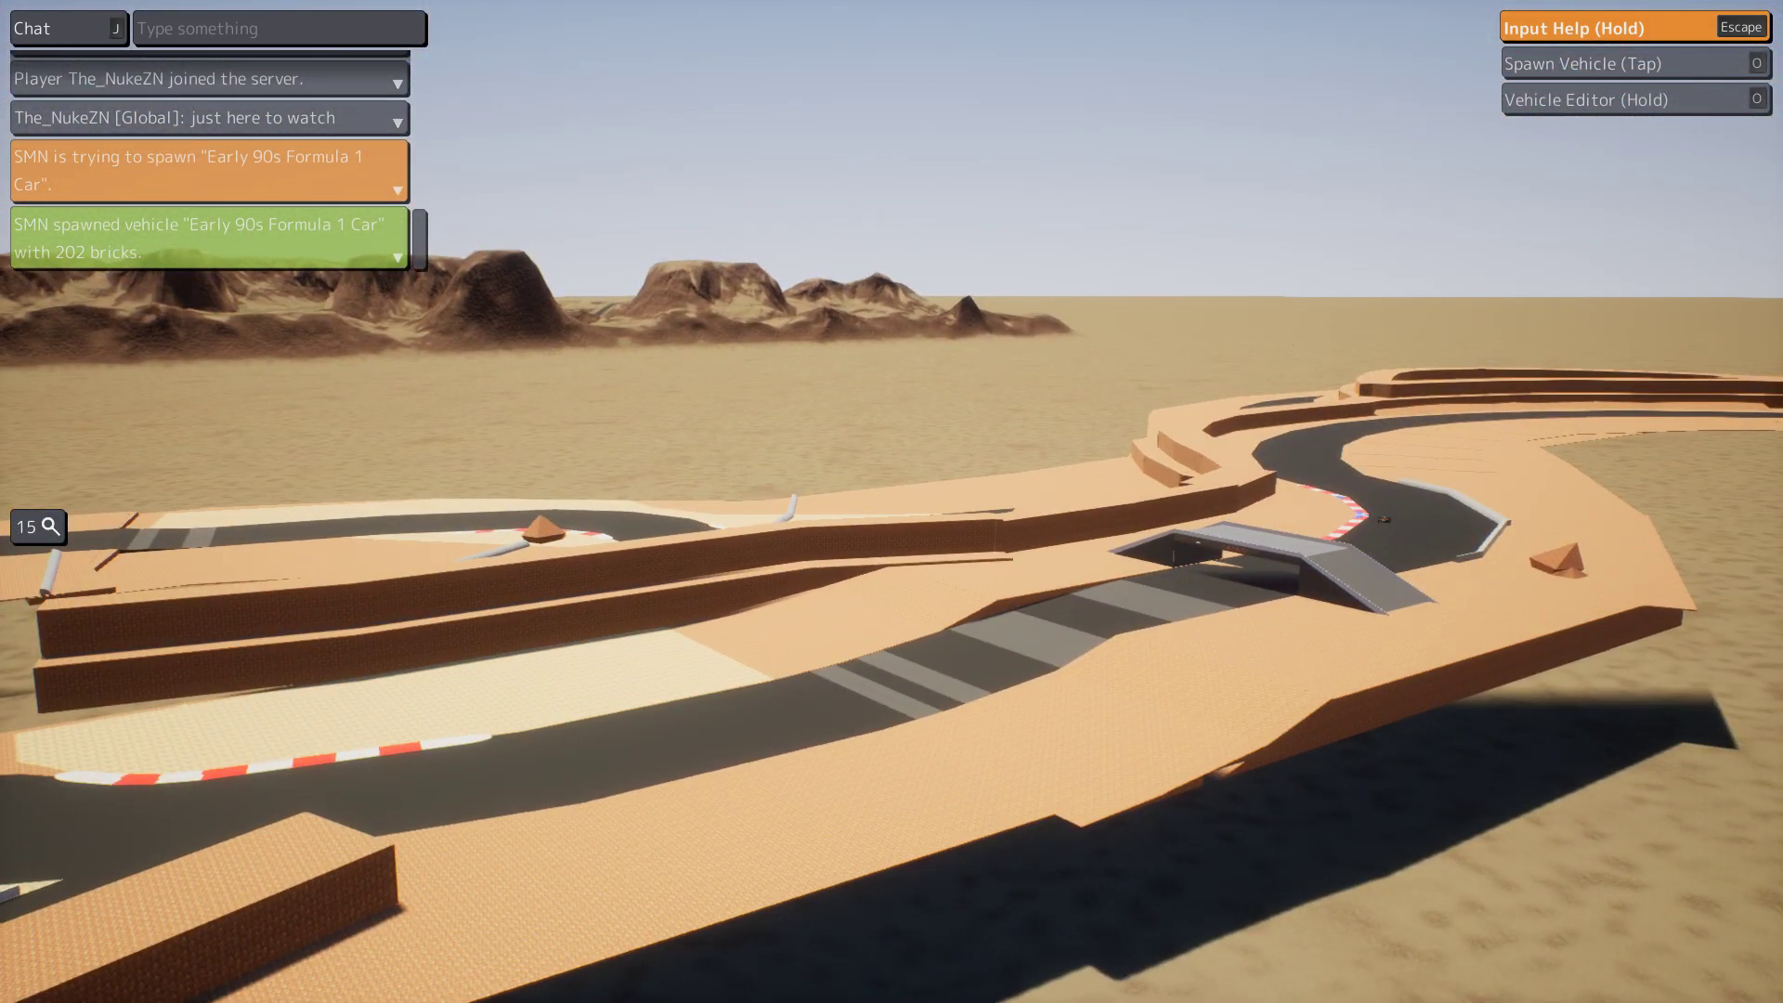